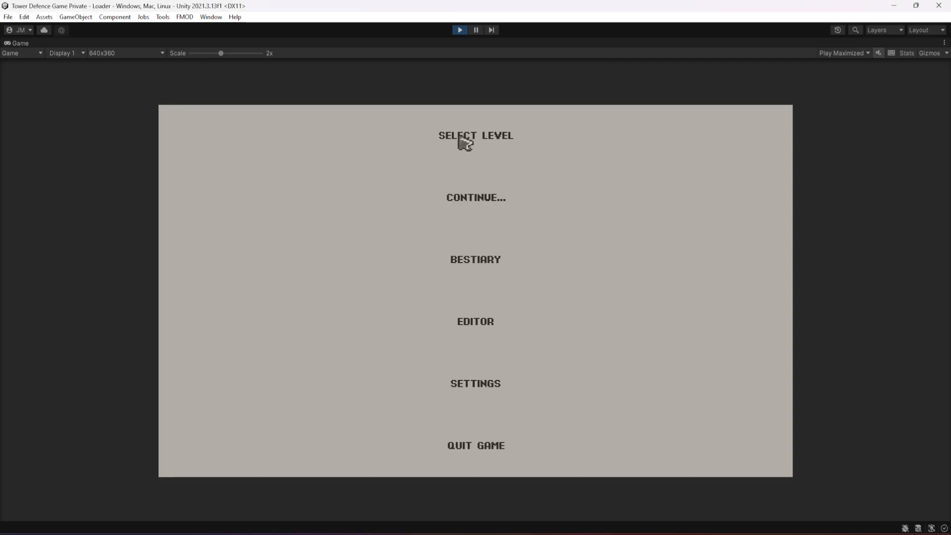
Start a level, buy Poseidon from the Elemental shop and place him inside the path's upper loop
{"action": "left_click", "coordinate": [475, 135]}
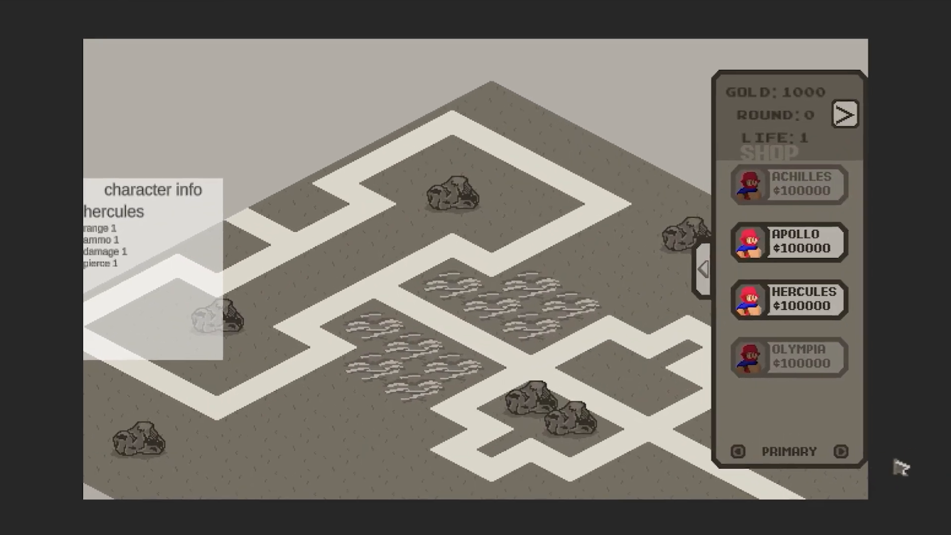
{"action": "left_click", "coordinate": [841, 451]}
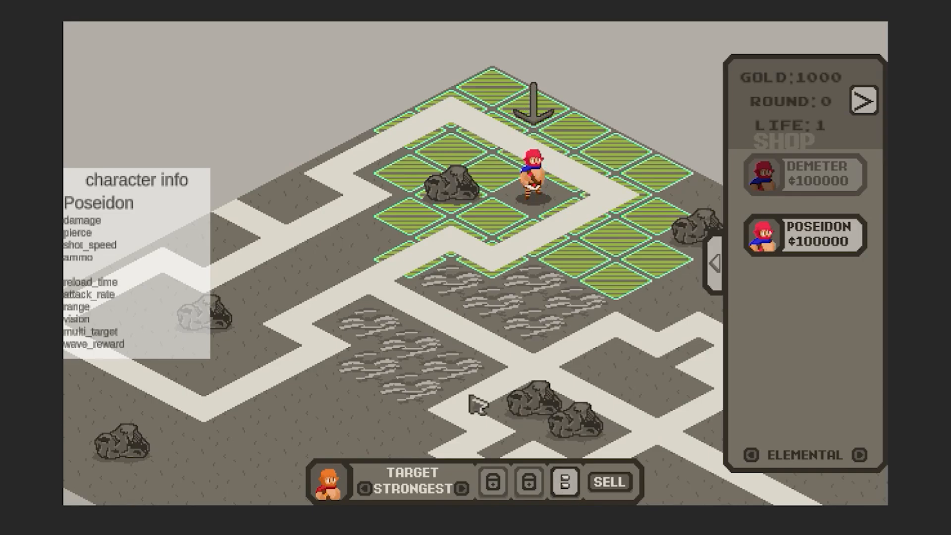
{"action": "left_click", "coordinate": [864, 101]}
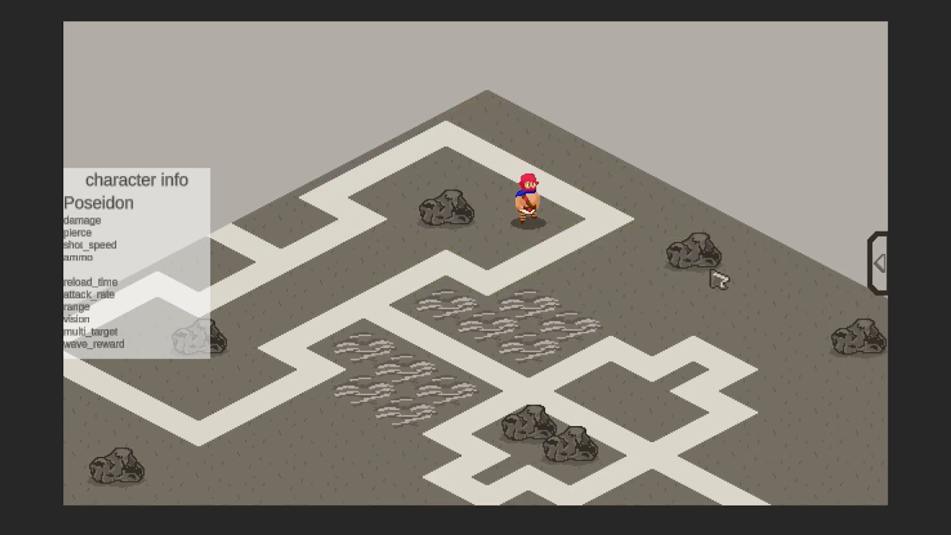
Start the first round and select the placed Poseidon to view his range tiles
{"action": "left_click", "coordinate": [881, 260]}
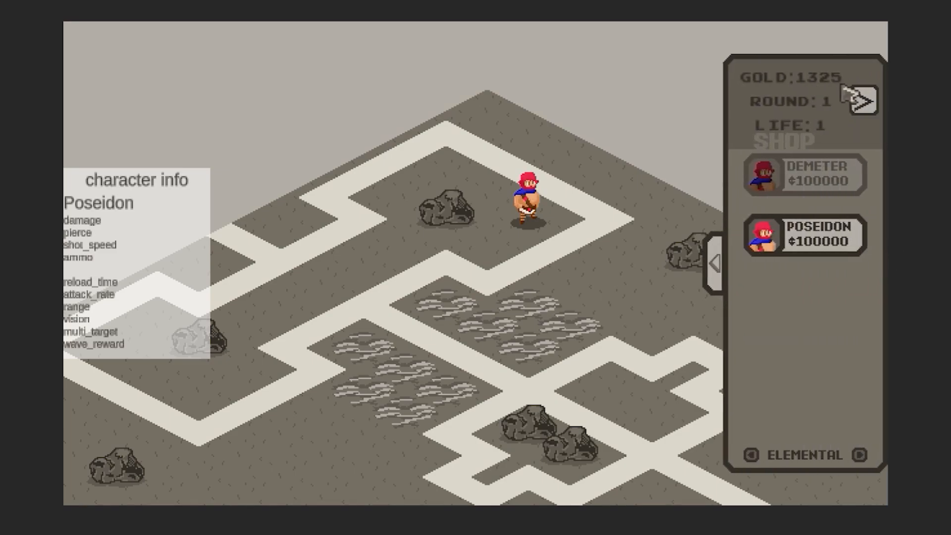
{"action": "left_click", "coordinate": [528, 206]}
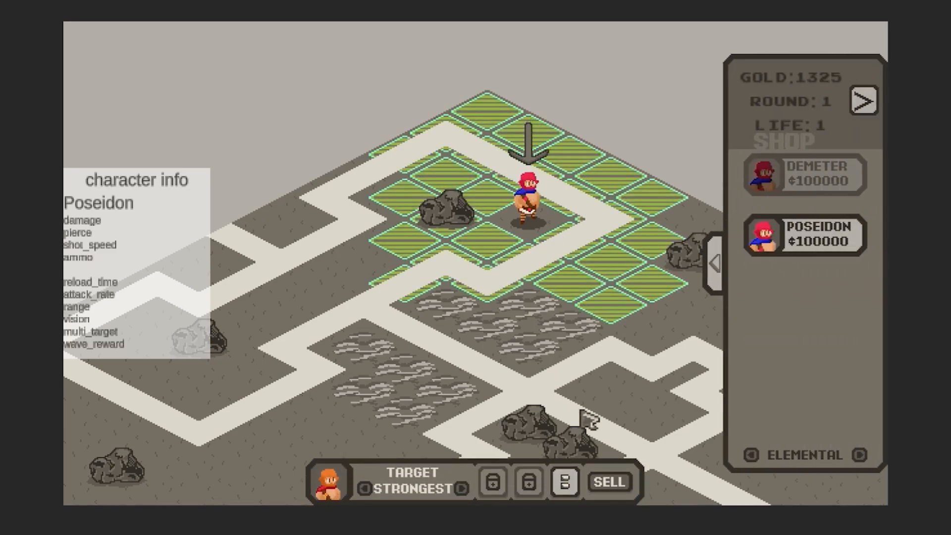
{"action": "left_click", "coordinate": [863, 101]}
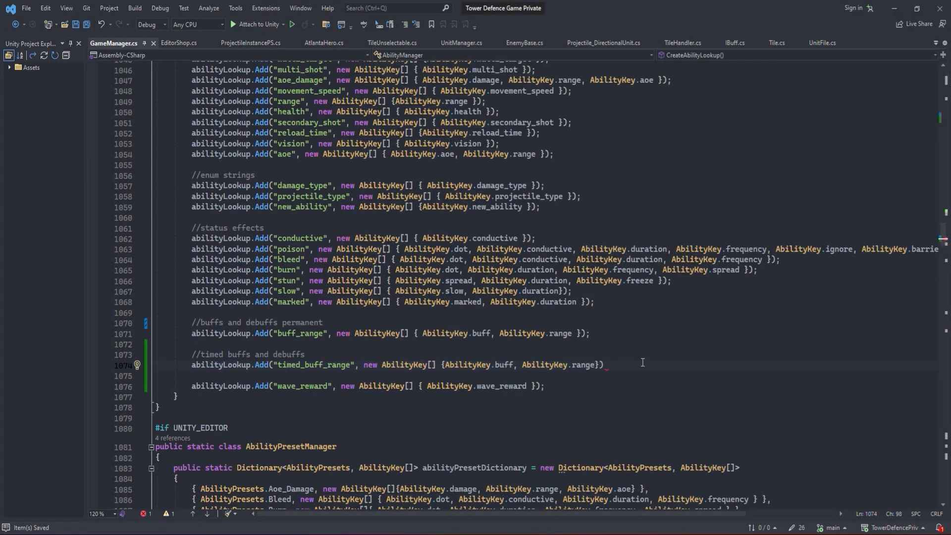
Add AbilityKey.duration to the timed_buff_range keys, then move to ProjectileInstancePS.cs
{"action": "type", "text": ", AbilityKey.duration"}
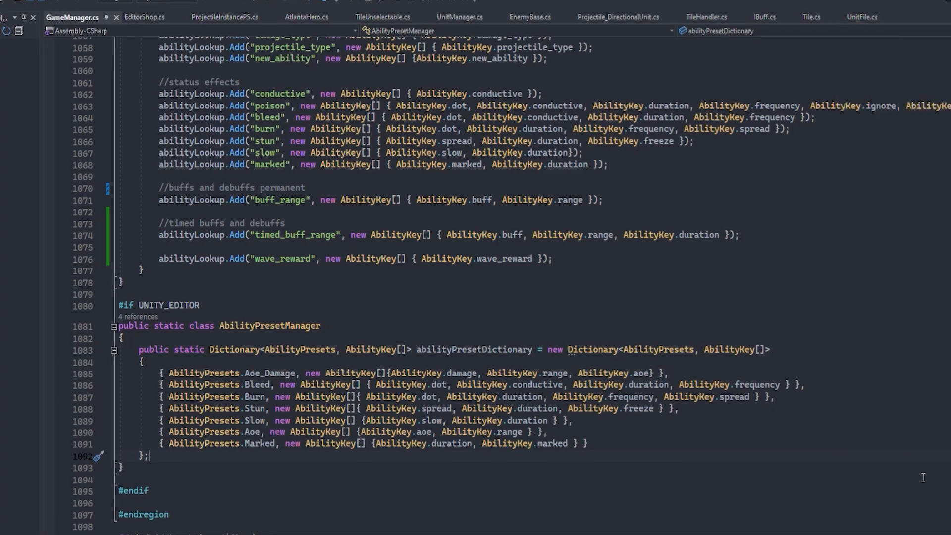
{"action": "left_click", "coordinate": [218, 17]}
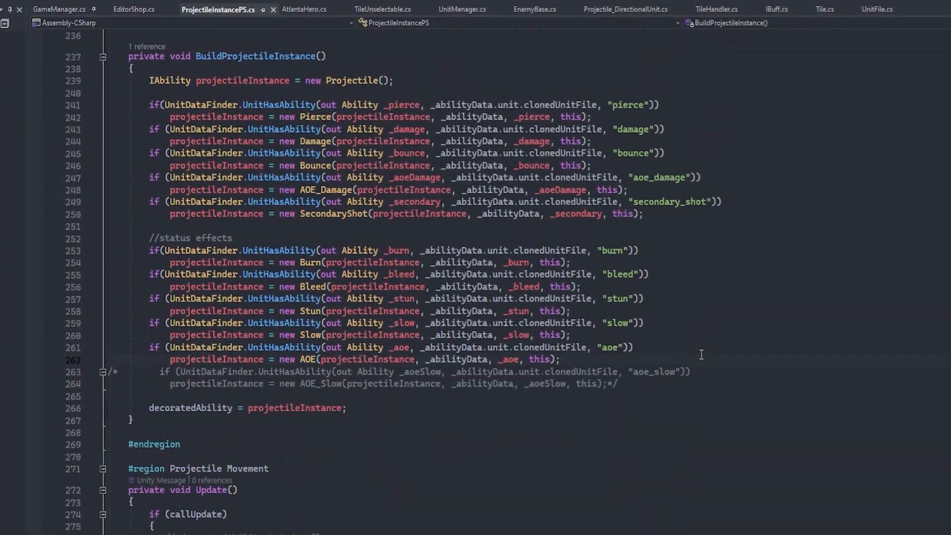